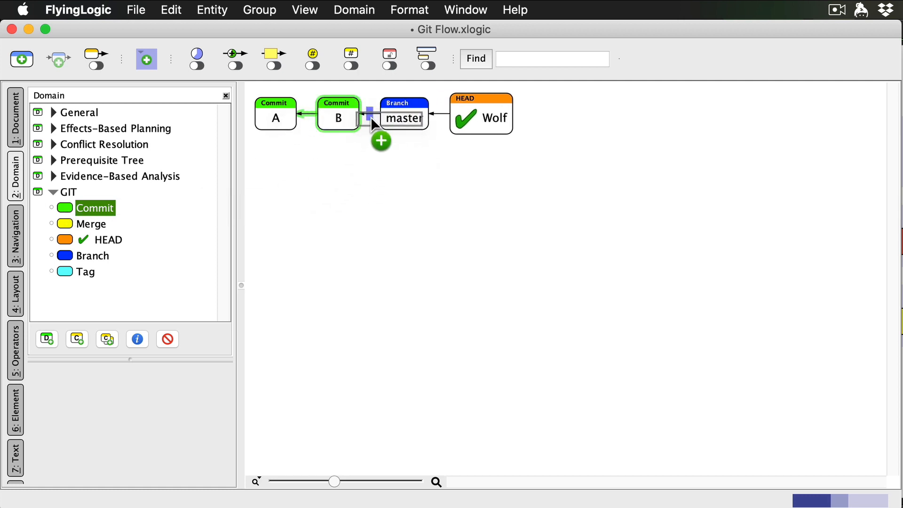
Insert commit C between B and master, then branch 'develop' off commit C
click(380, 141)
text(C)
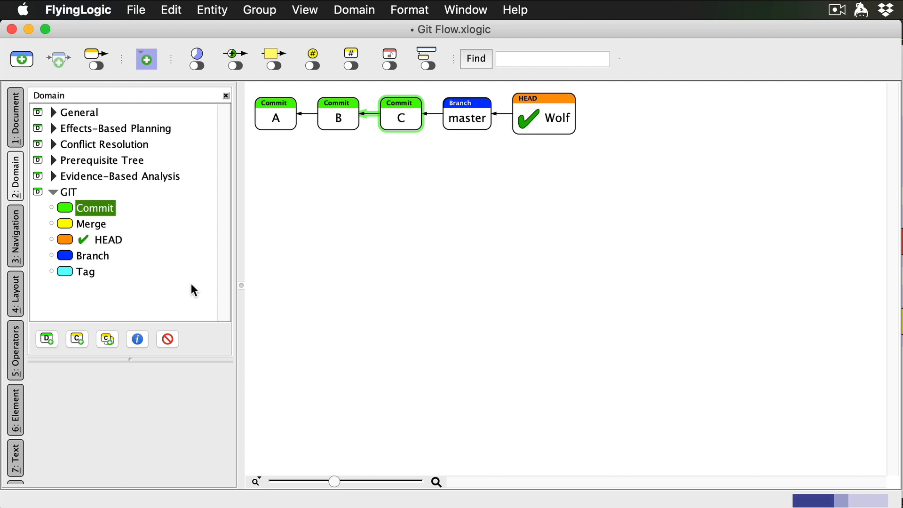
mouse_move(68, 258)
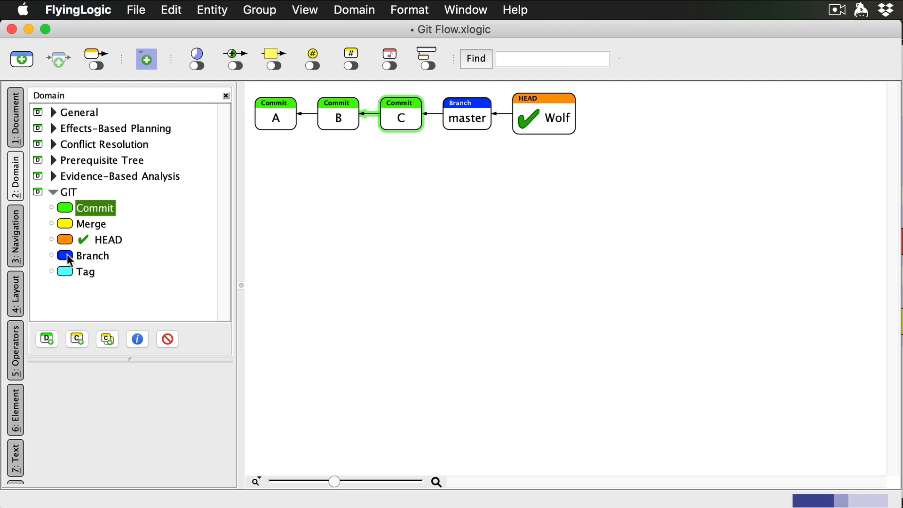
click(92, 256)
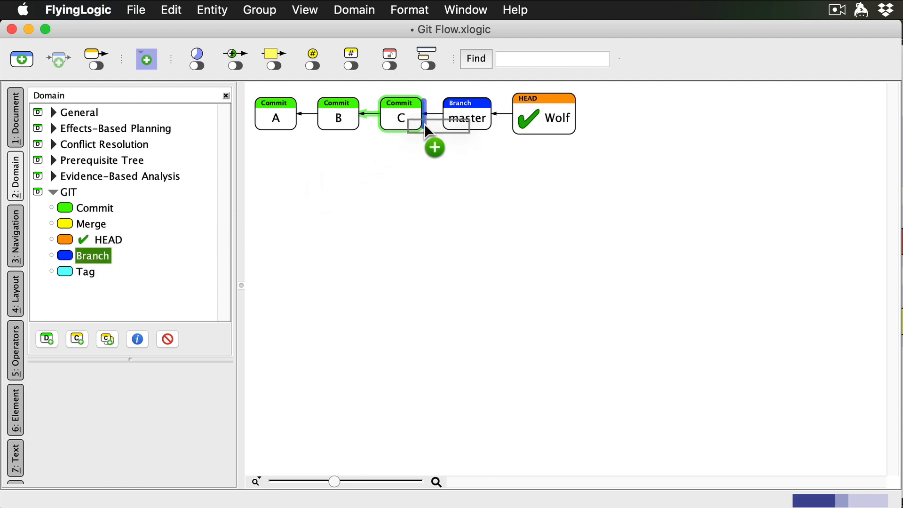
click(434, 148)
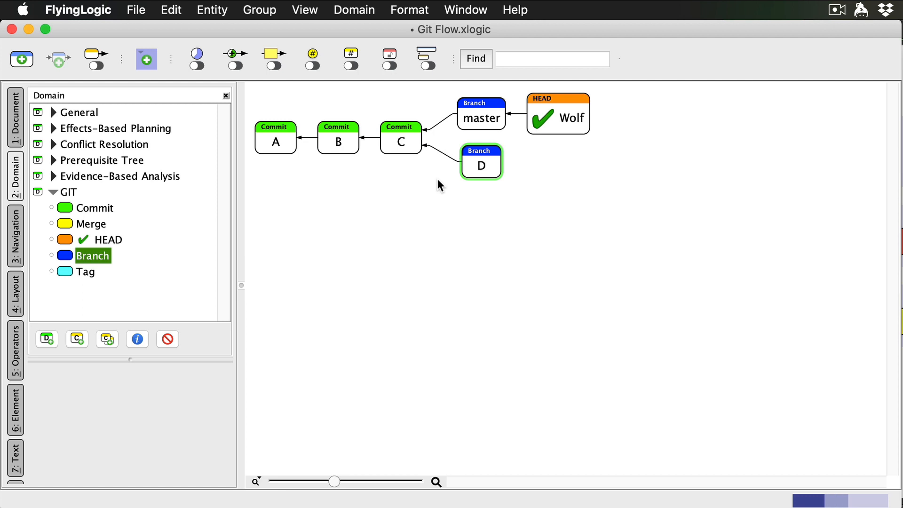
text(develop)
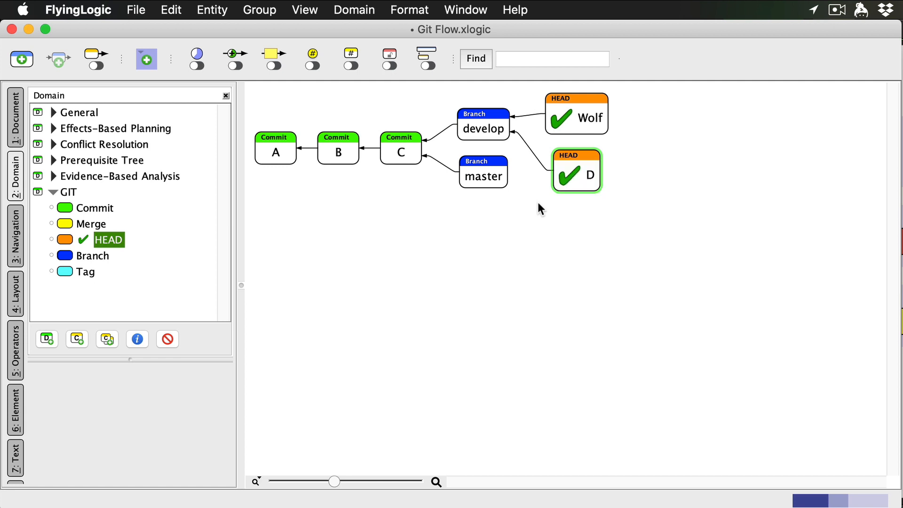
Name the second HEAD on develop 'Luna'
text(Luna)
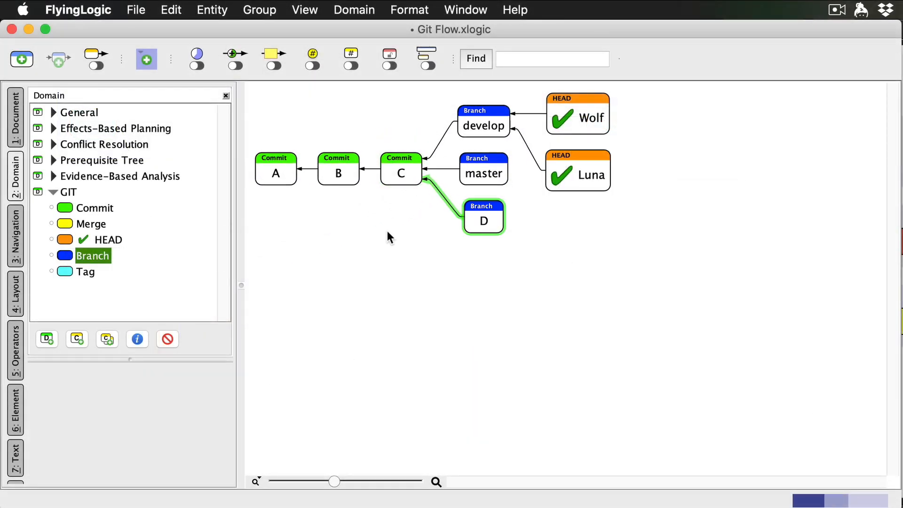
Title the new branch 'feature/player' and insert a commit between C and it
text(fe)
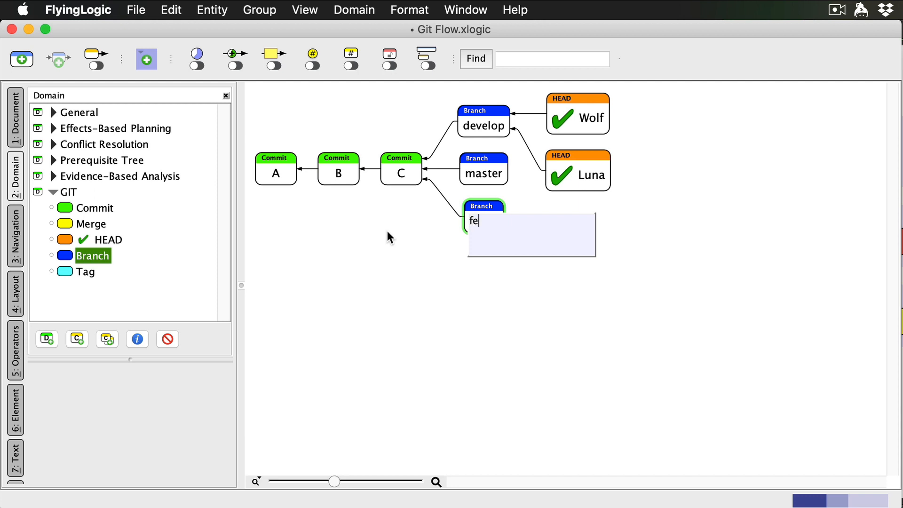
text(ature/player)
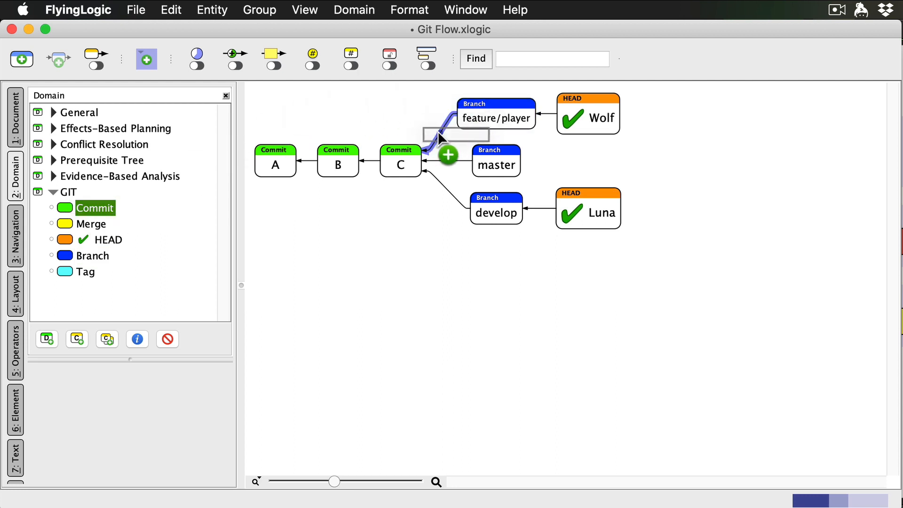
click(448, 155)
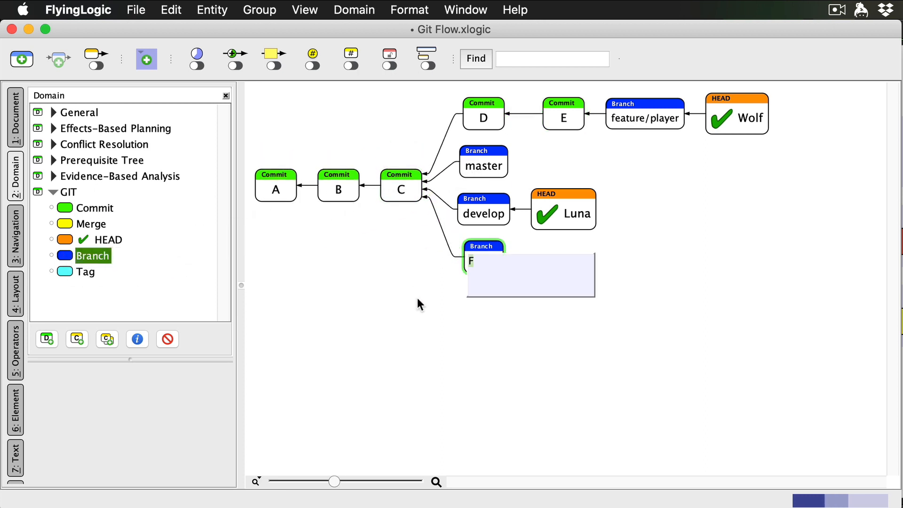
Name the new branch off commit C 'feature/terrain'
text(feature/terrain)
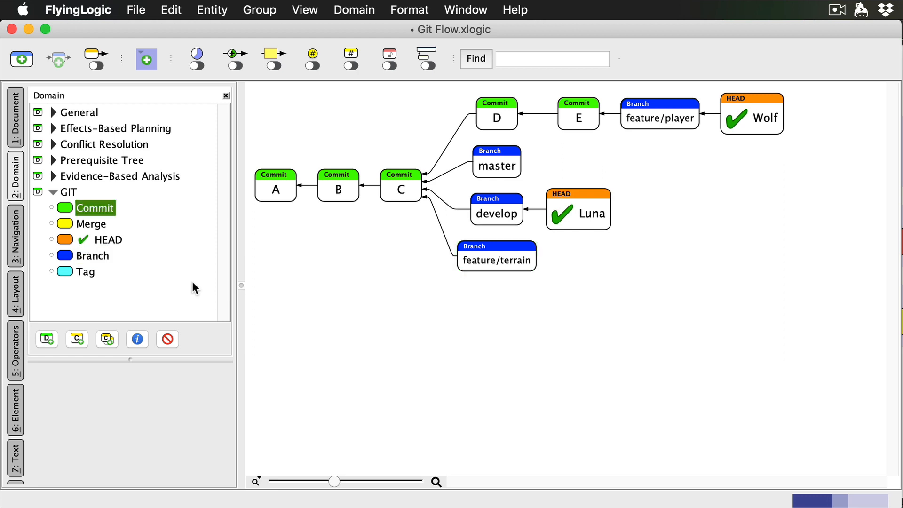
mouse_move(525, 213)
text(G)
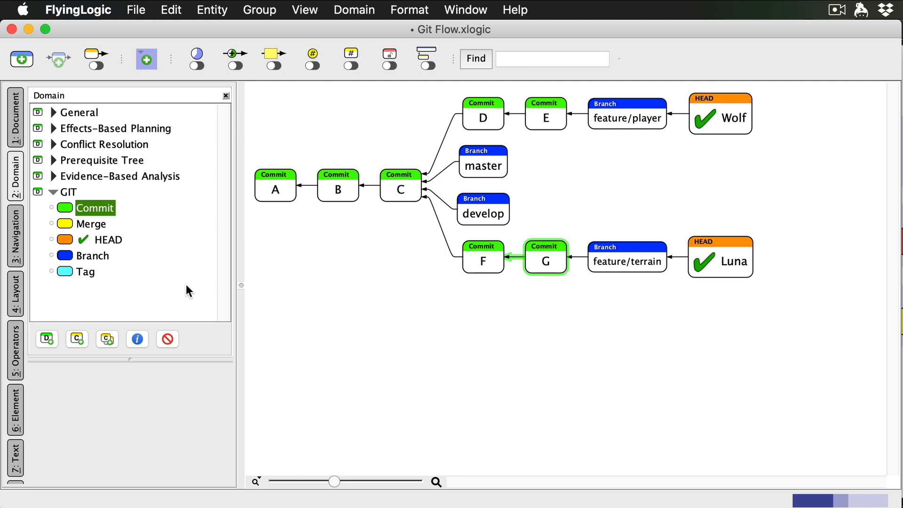
mouse_move(667, 120)
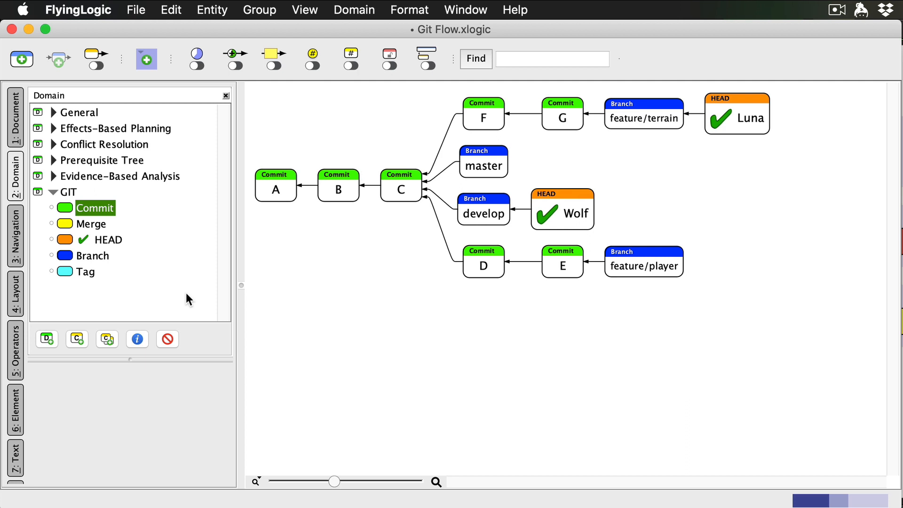
mouse_move(359, 219)
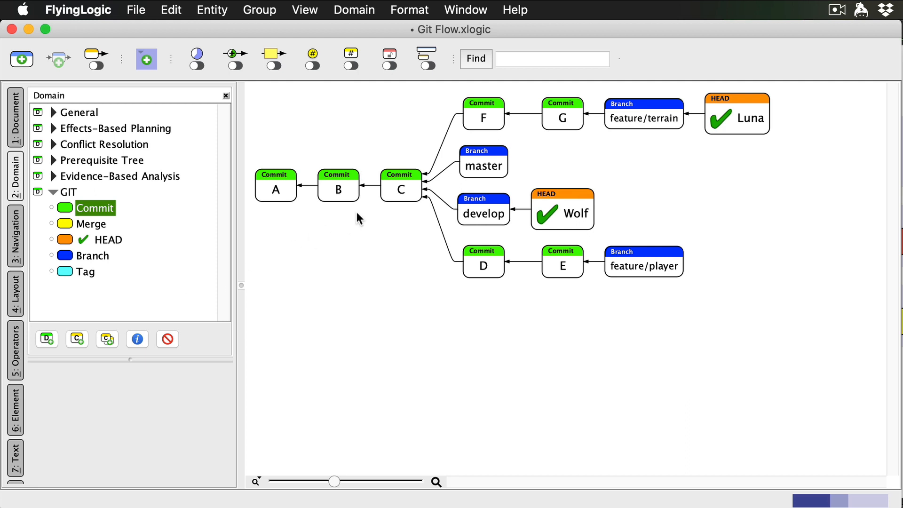
Preview fast-forwarding develop onto commit E, then undo it
drag(401, 190, 562, 262)
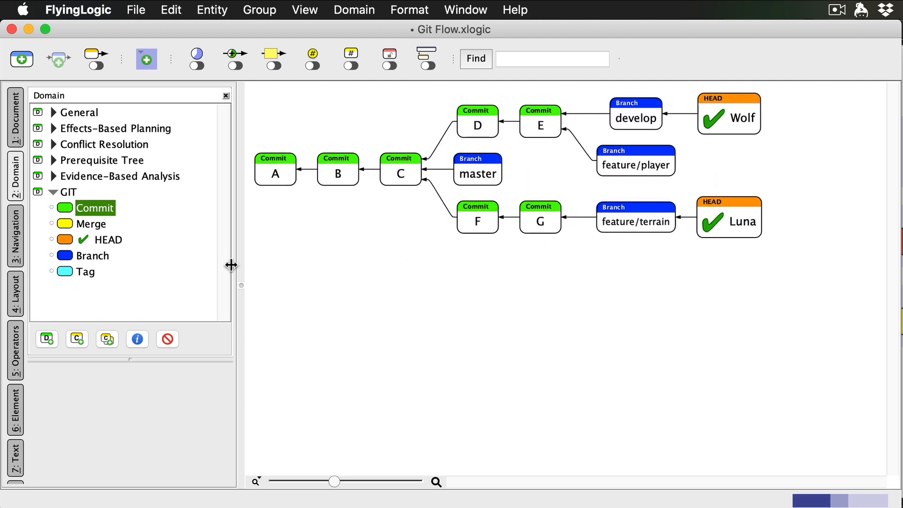
mouse_move(194, 288)
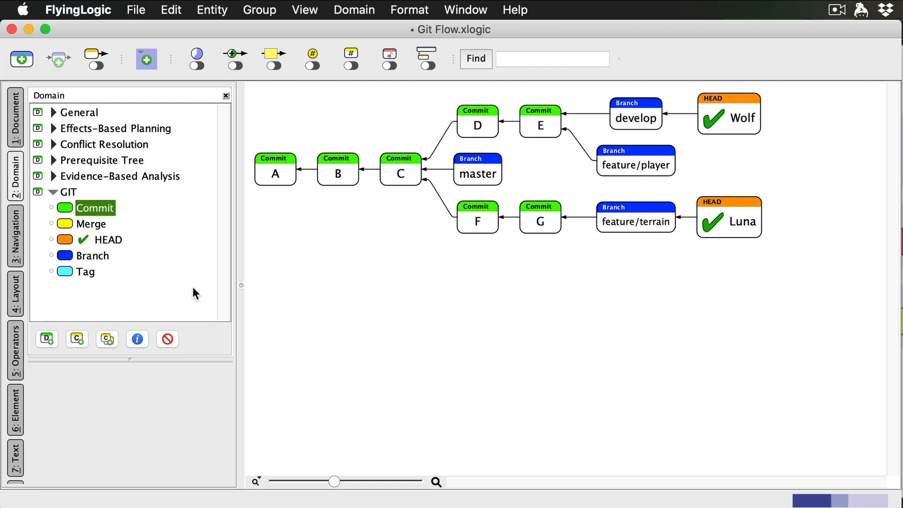
click(399, 169)
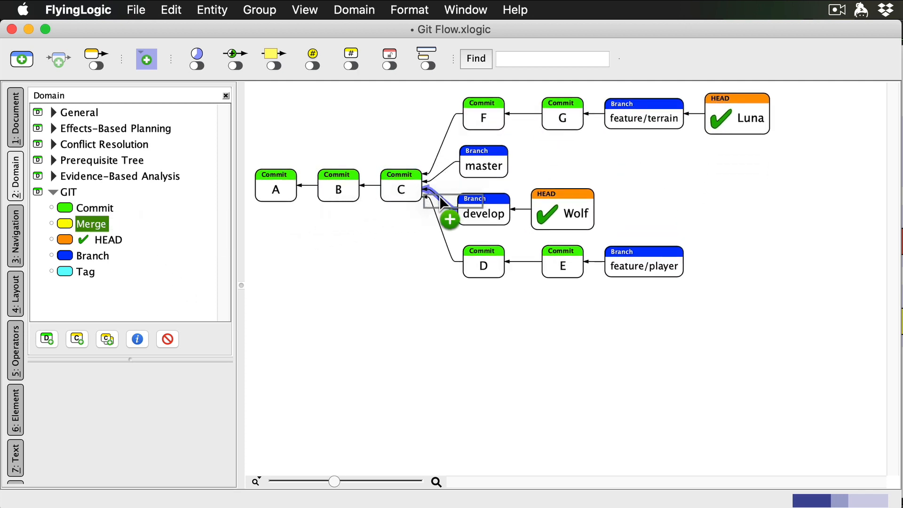
Insert merge H between C and develop, and link commit E into H
click(450, 220)
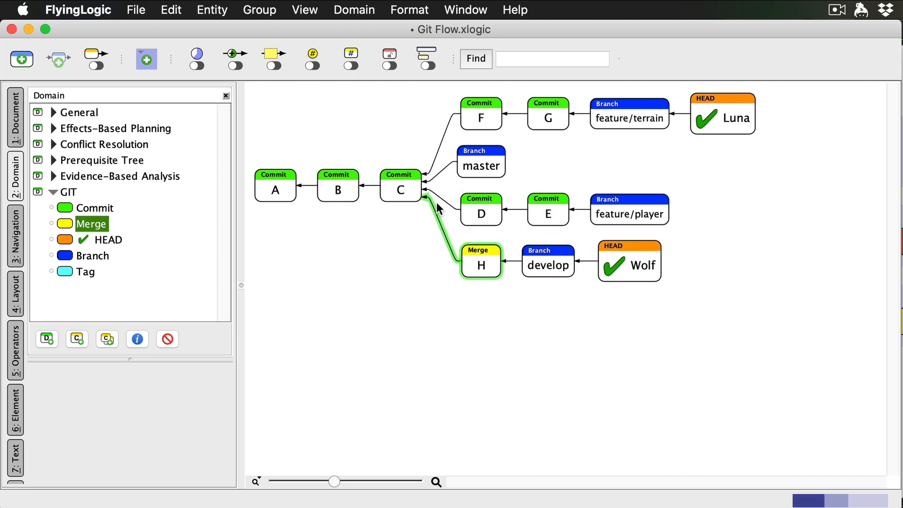
click(481, 261)
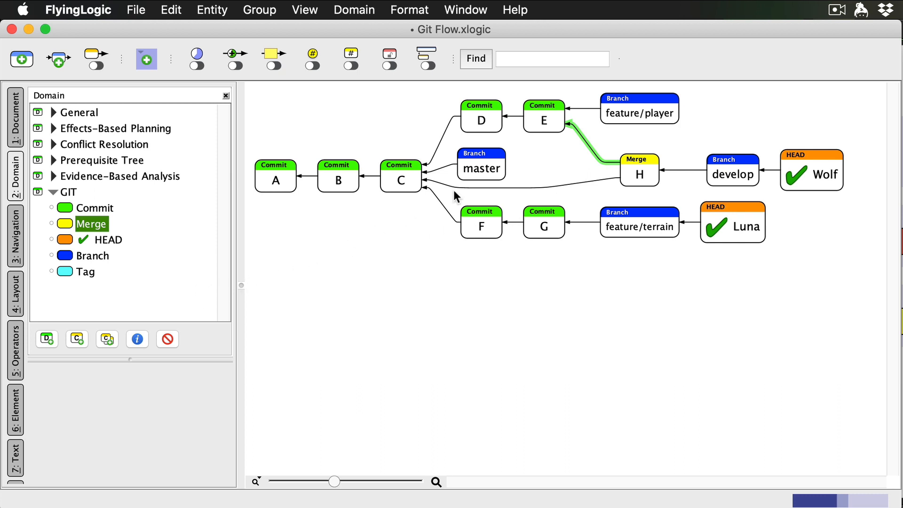
click(638, 108)
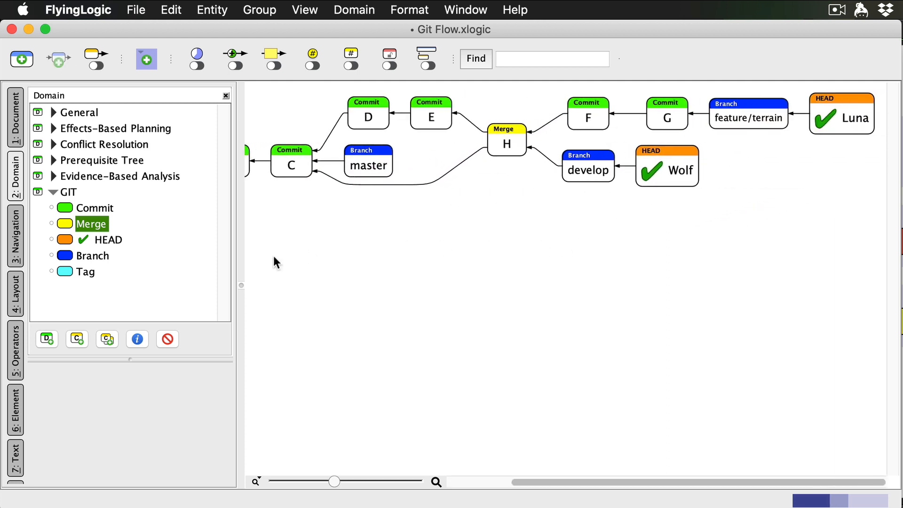
mouse_move(191, 290)
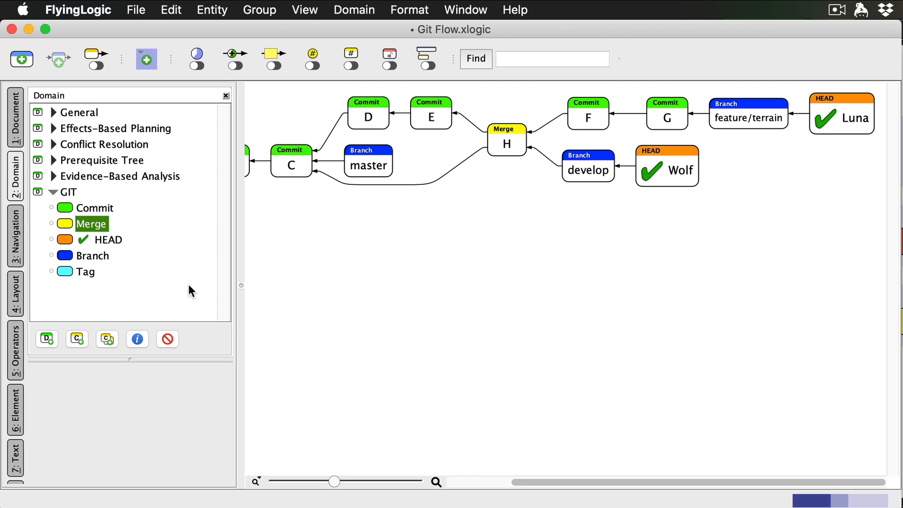
mouse_move(792, 116)
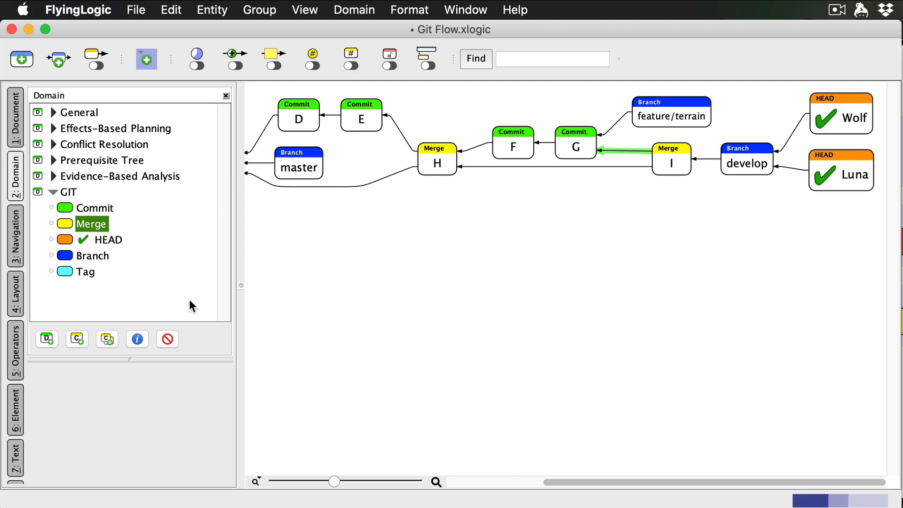
mouse_move(644, 130)
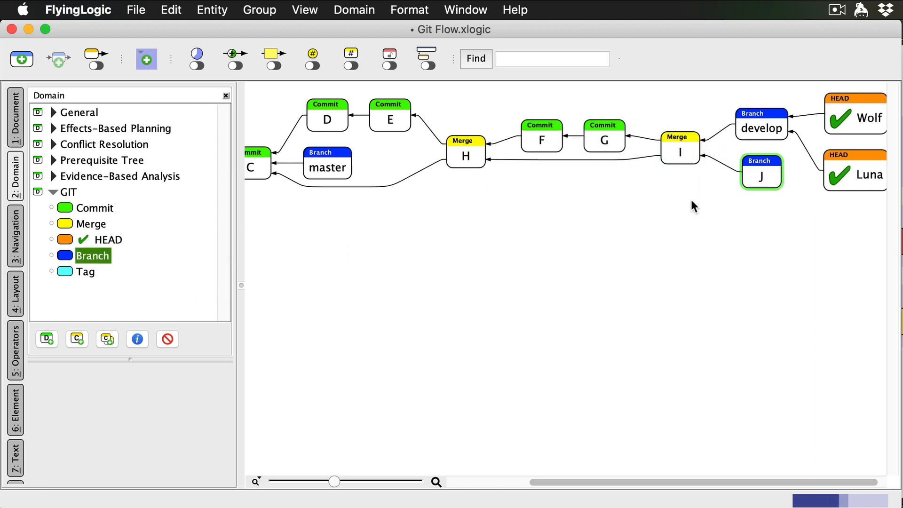
Name the branch off merge I 'feature/powerup' and insert a commit before it
text(feature/poweru)
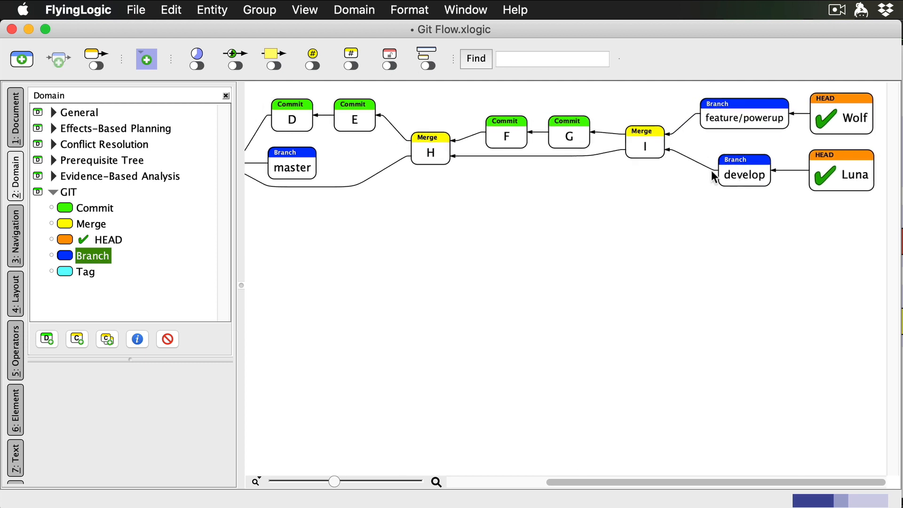
click(95, 208)
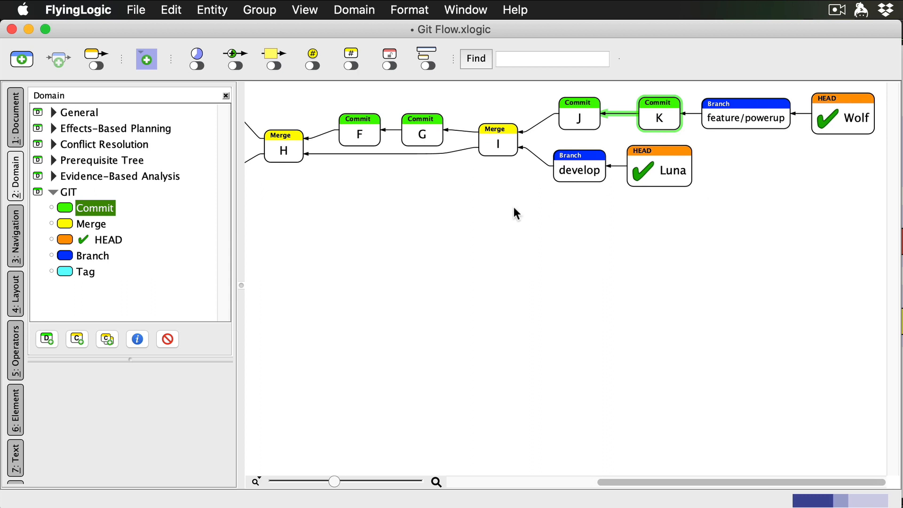
mouse_move(187, 301)
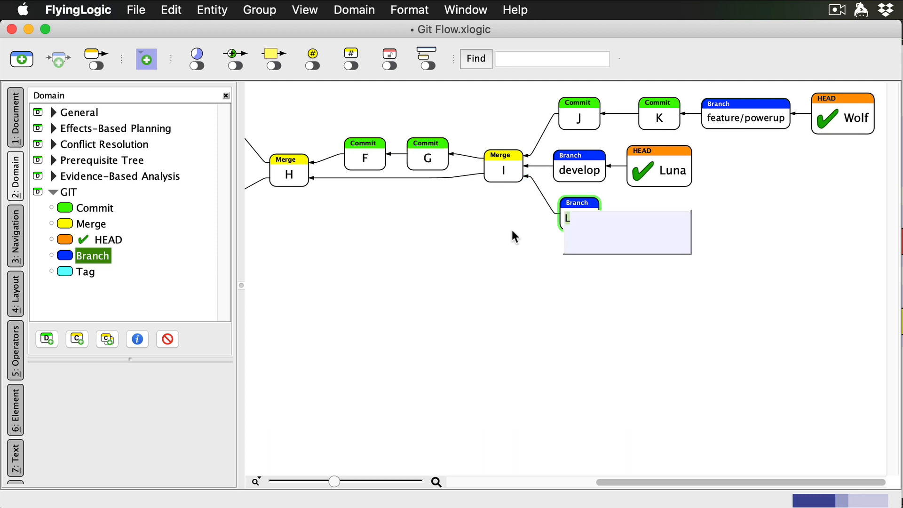
Title the new branch off merge I 'release/1.0'
text(release/)
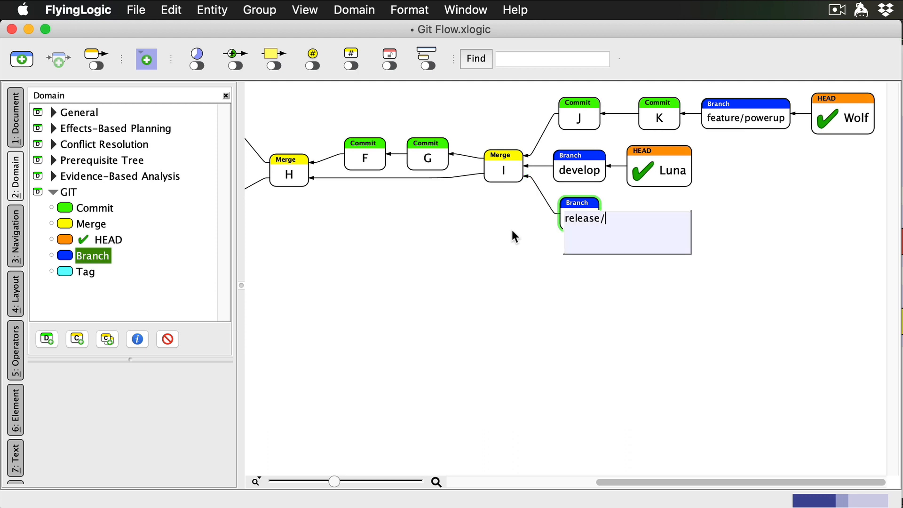
text(1.0)
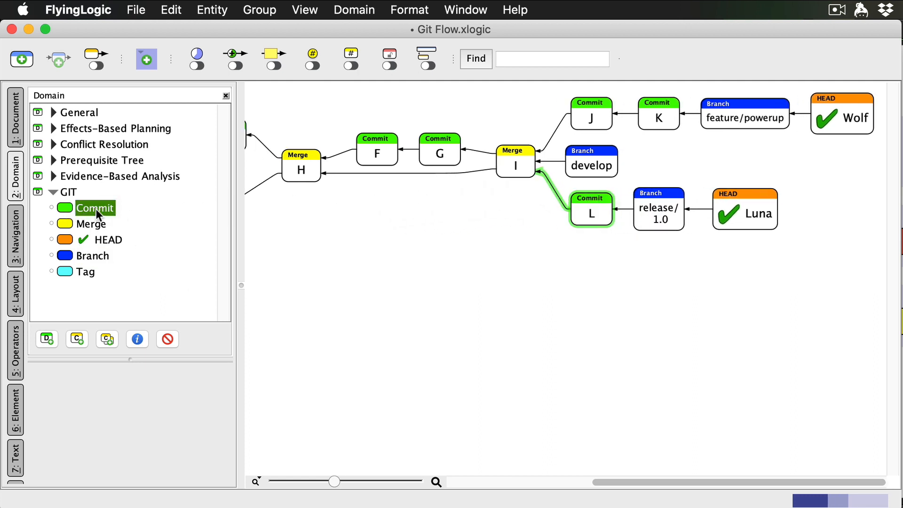
Insert commit M after commit L on release/1.0
drag(95, 208, 625, 214)
text(M)
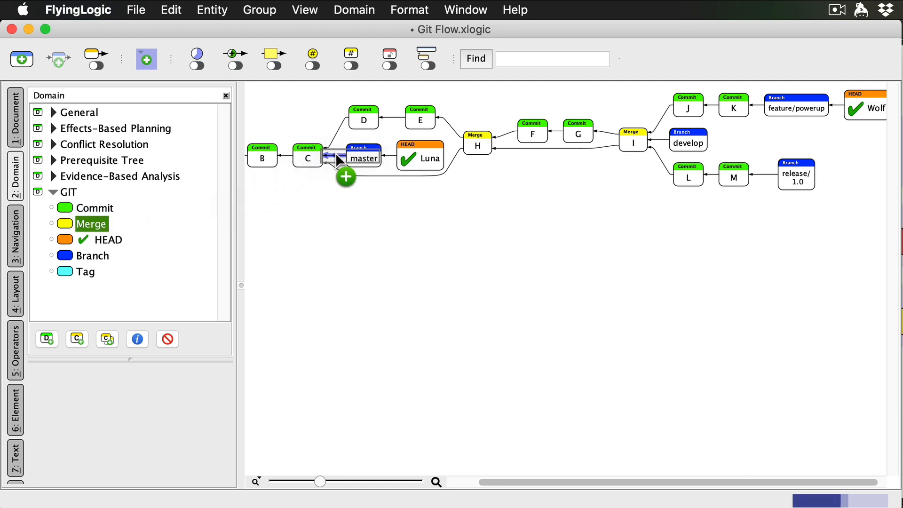
Add merge commit N in front of master
click(344, 177)
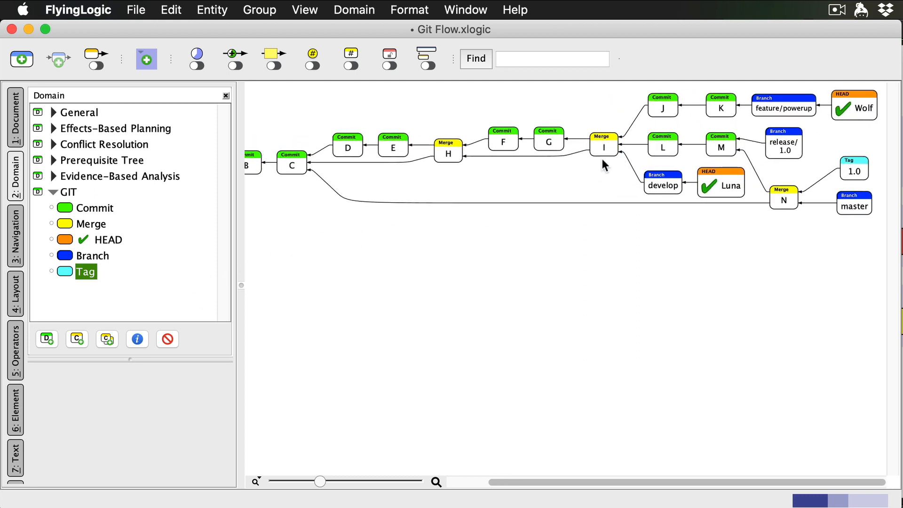
mouse_move(192, 287)
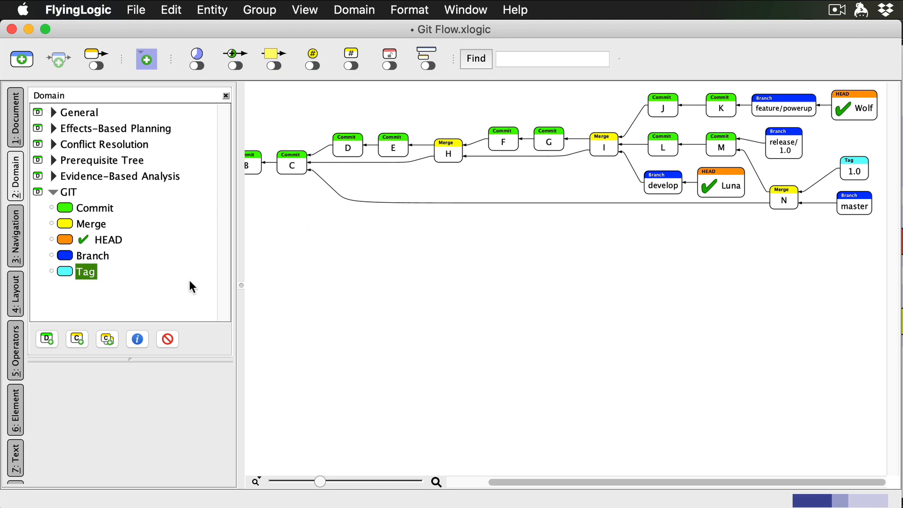
mouse_move(612, 162)
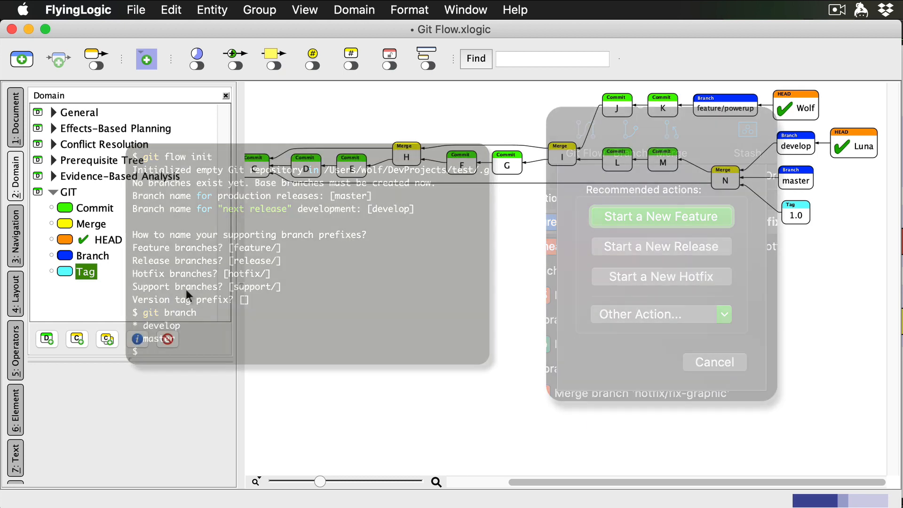
Reconnect develop to merge N and delete the release/1.0 Branch entity
click(714, 362)
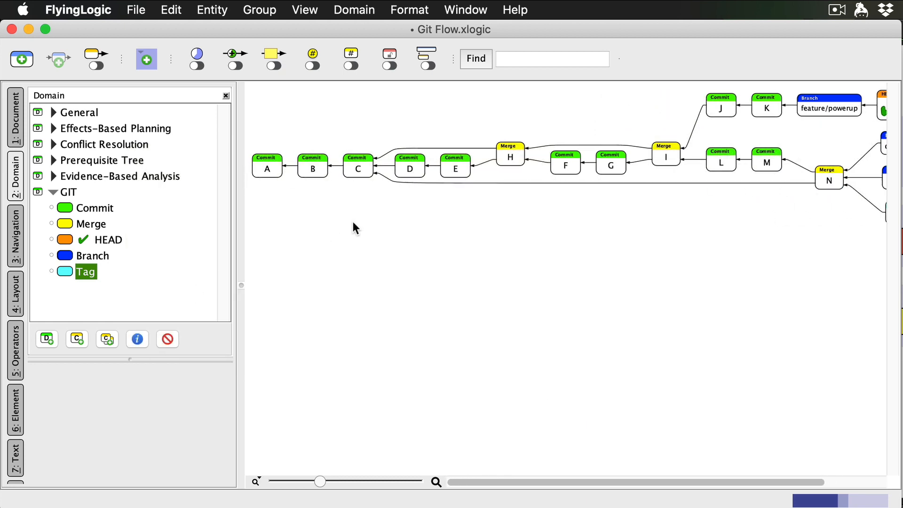
mouse_move(272, 107)
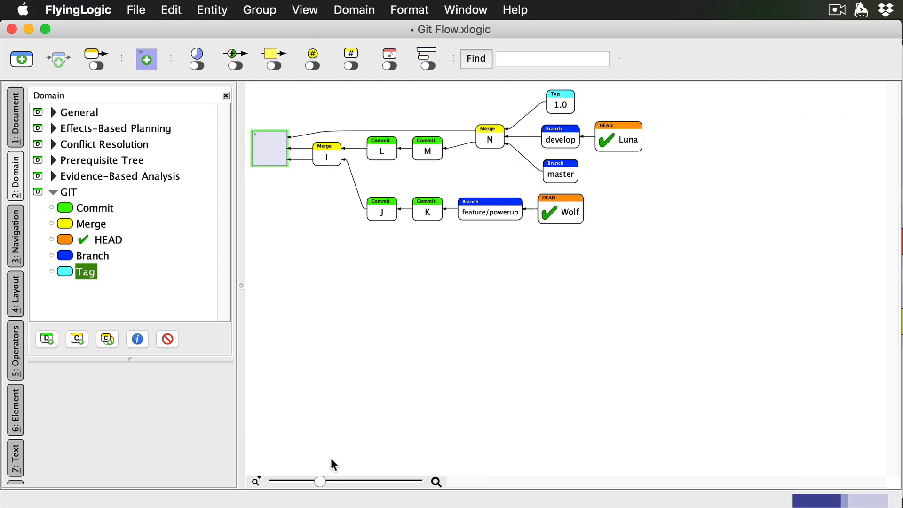
Zoom into the remaining diagram beside the collapsed A–M group and start a branch off merge N
drag(320, 481, 337, 482)
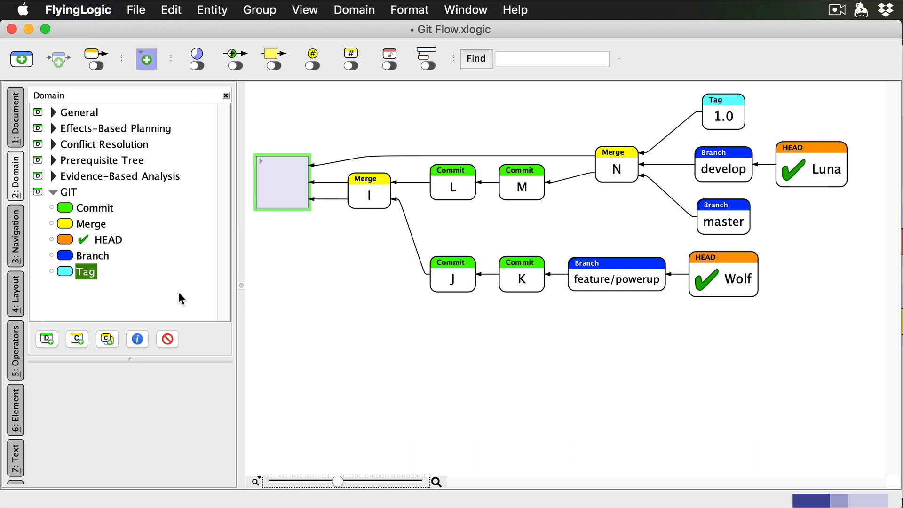
mouse_move(390, 209)
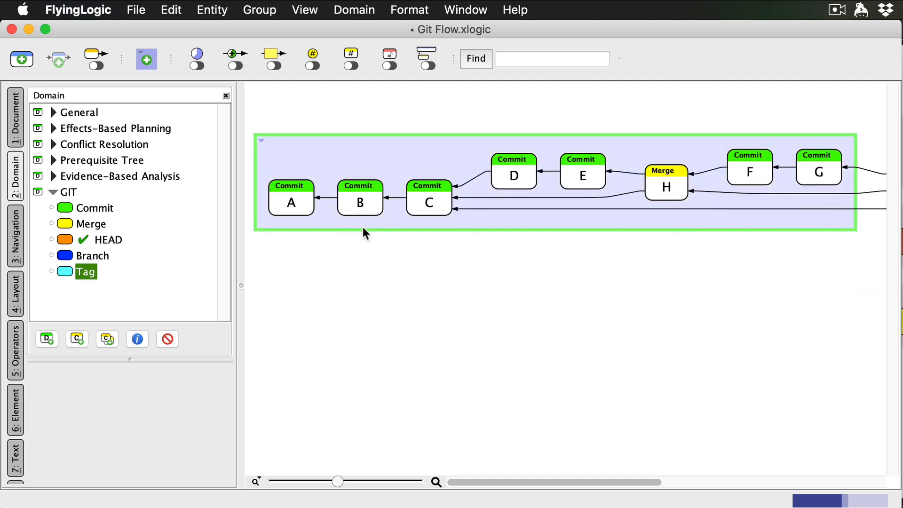
scroll(right, 3)
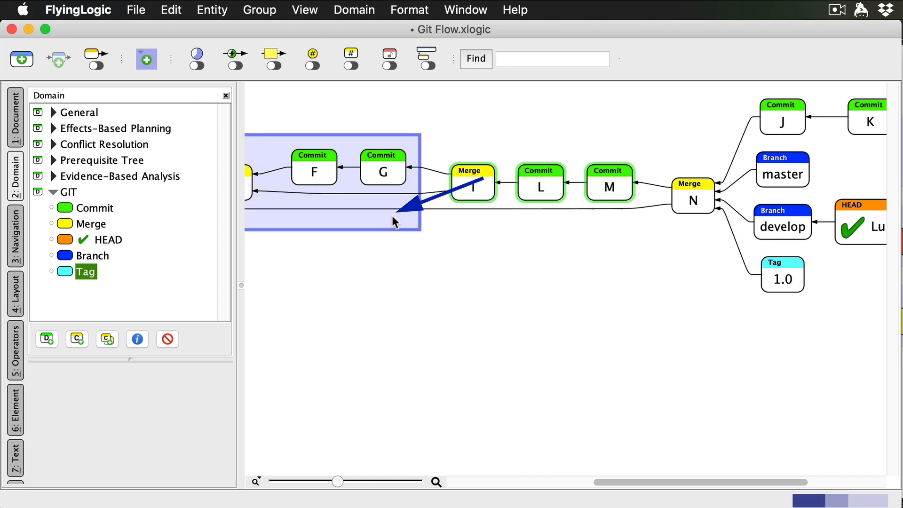
scroll(left, 3)
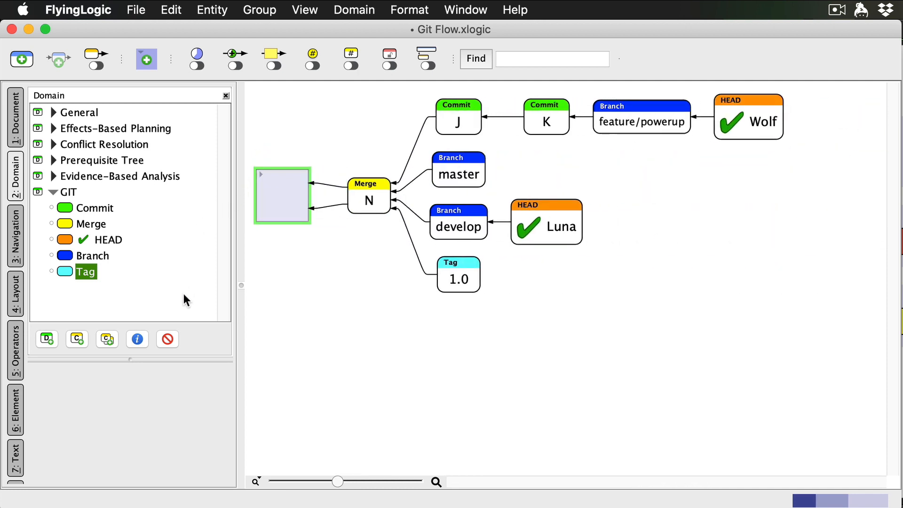
click(95, 207)
text(o)
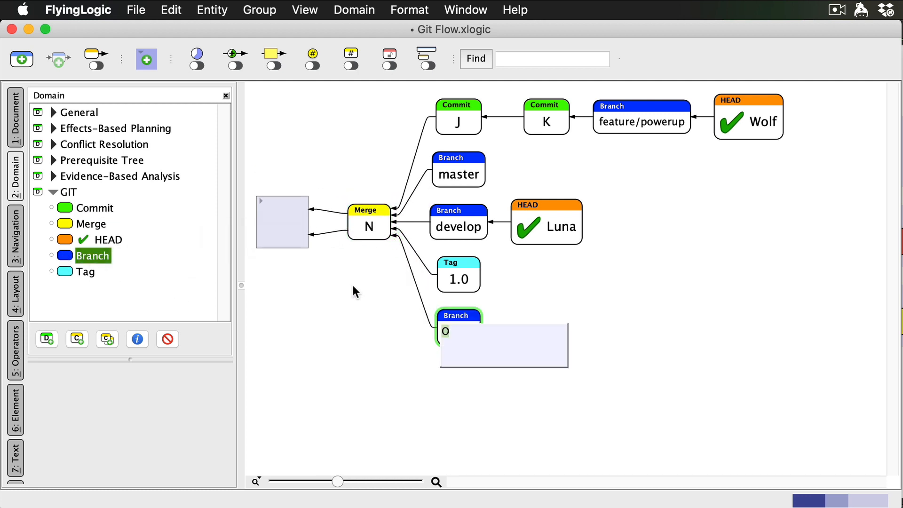
Name the new branch feature/flying and add commits O and P to it
text(feature/flying)
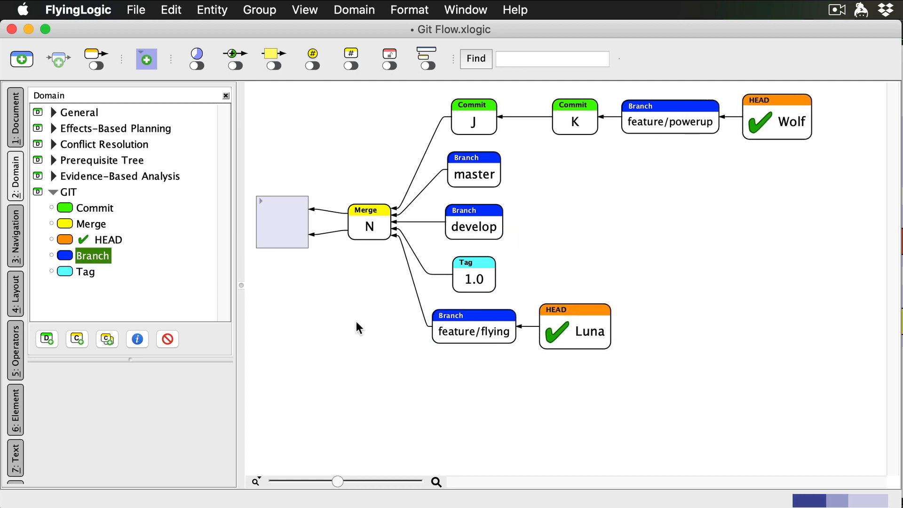
drag(95, 208, 317, 264)
text(O)
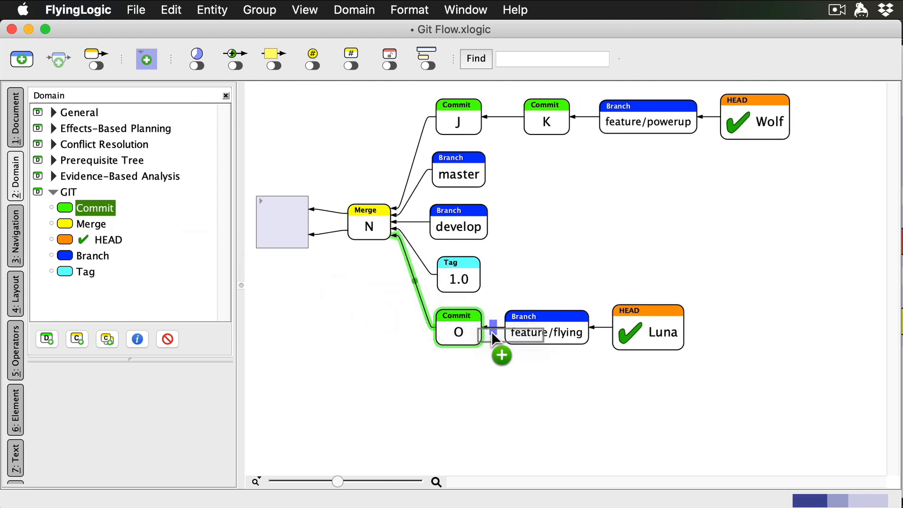
click(500, 356)
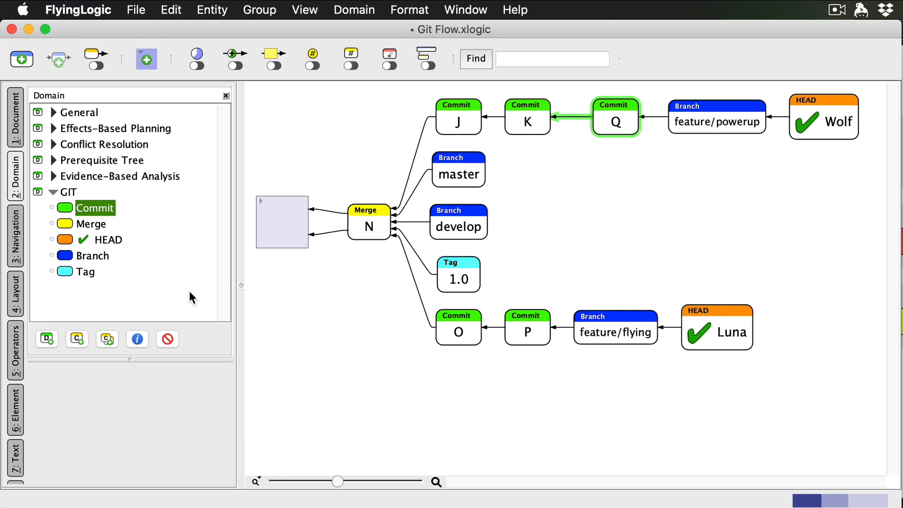
mouse_move(674, 167)
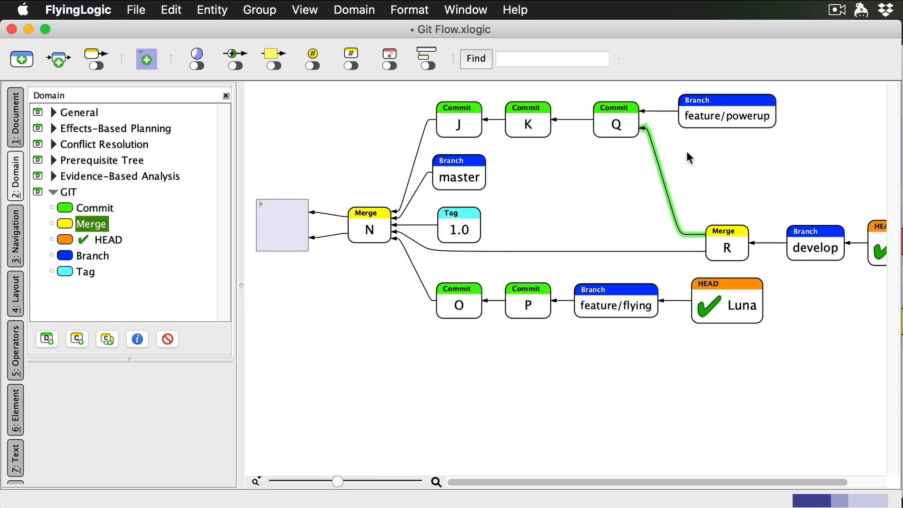
Delete the feature/powerup Branch entity now that Q is merged into develop as R
click(727, 116)
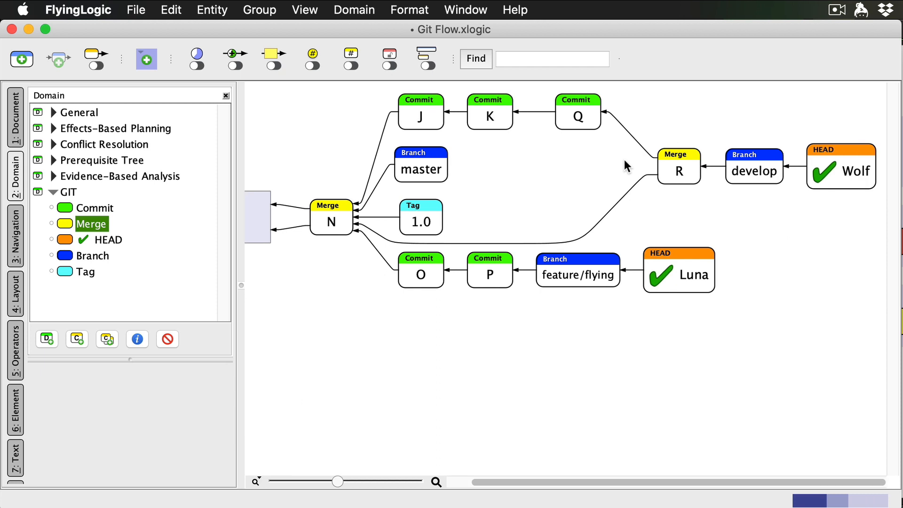
mouse_move(197, 300)
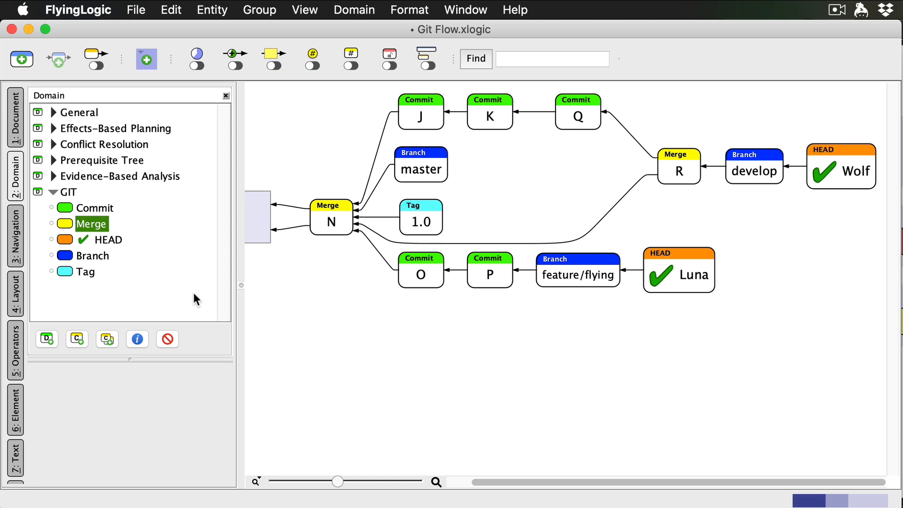
mouse_move(782, 174)
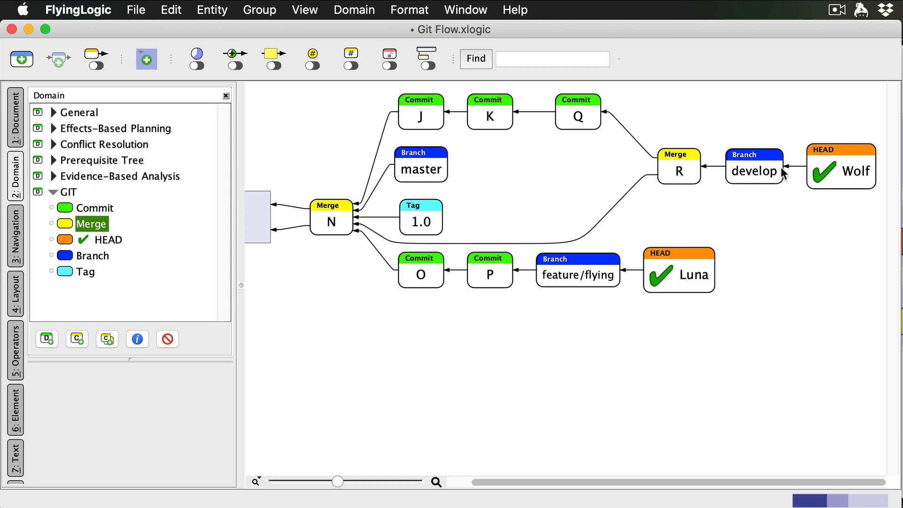
mouse_move(786, 171)
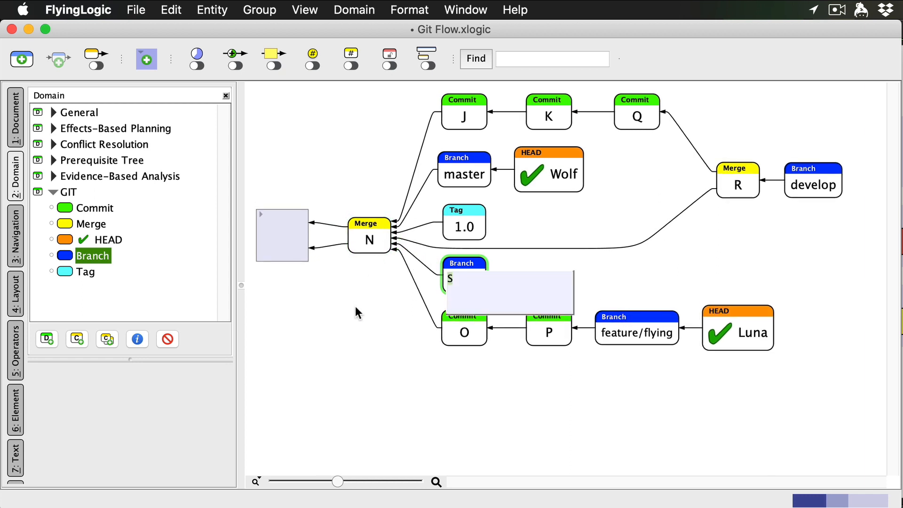
Title the new branch off merge N 'hotfix/1.0.1' and drop a commit onto it
text(hotfix/)
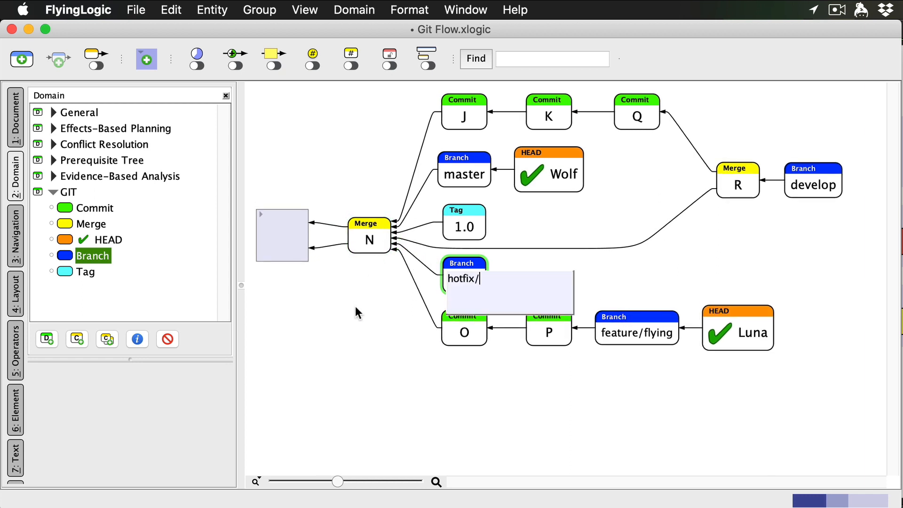
text(1.0.1)
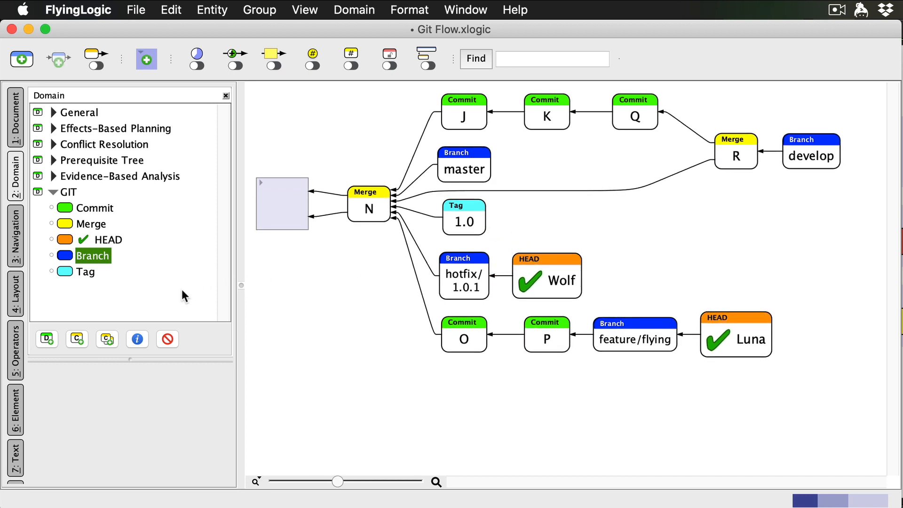
drag(95, 208, 332, 228)
text(S)
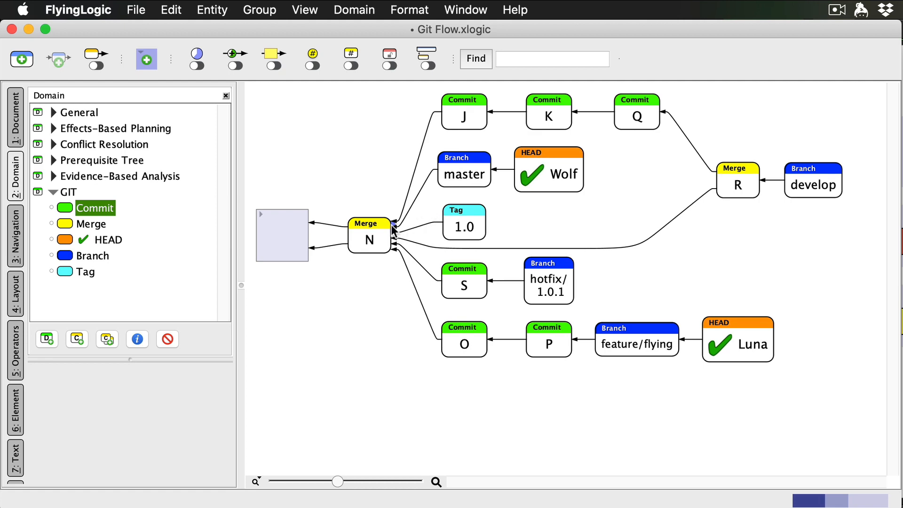
Point master at commit S and attach a Tag titled 1.0.1 to S
click(463, 283)
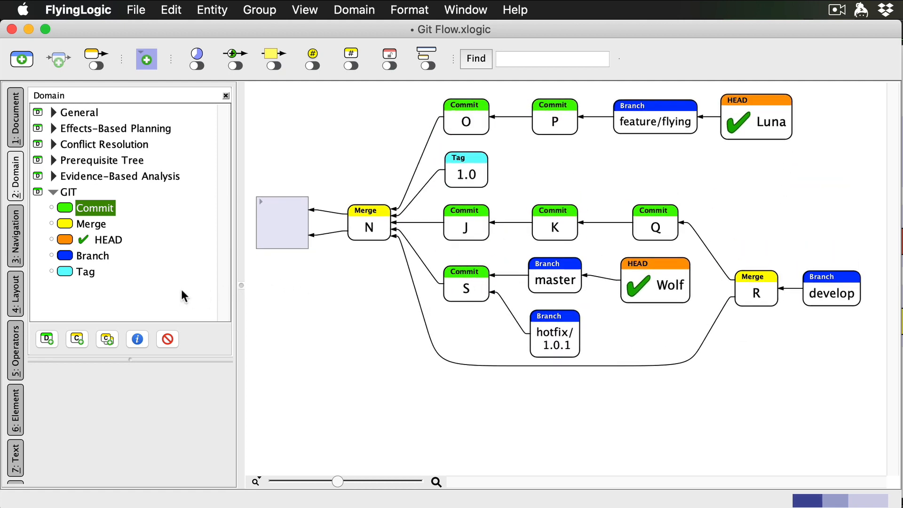
drag(85, 272, 317, 274)
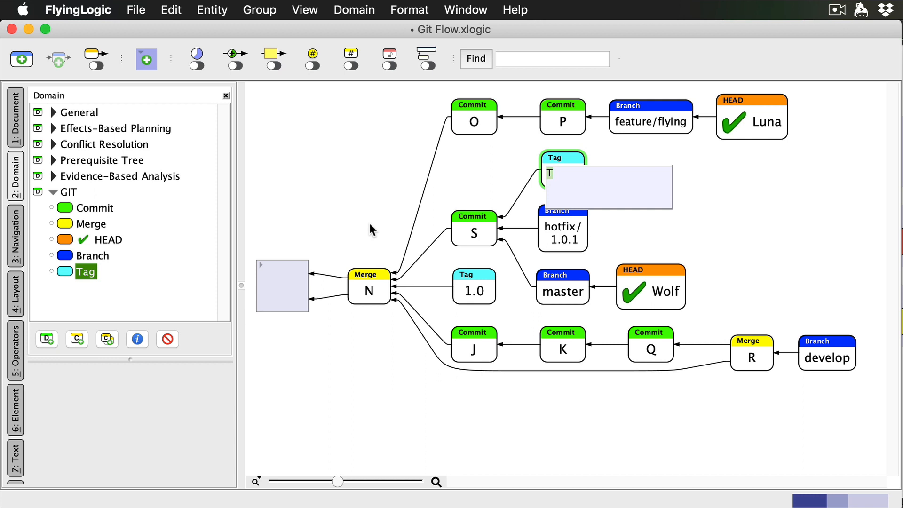
text(1.0.1)
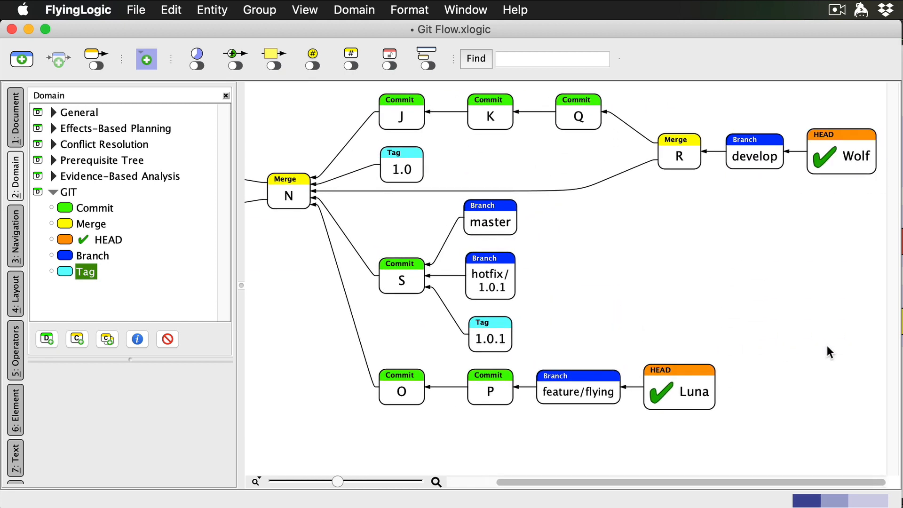
mouse_move(78, 234)
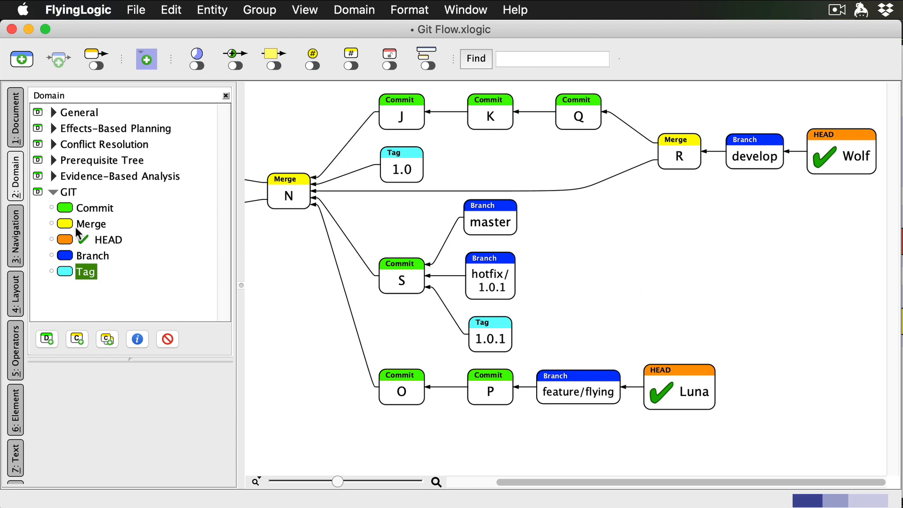